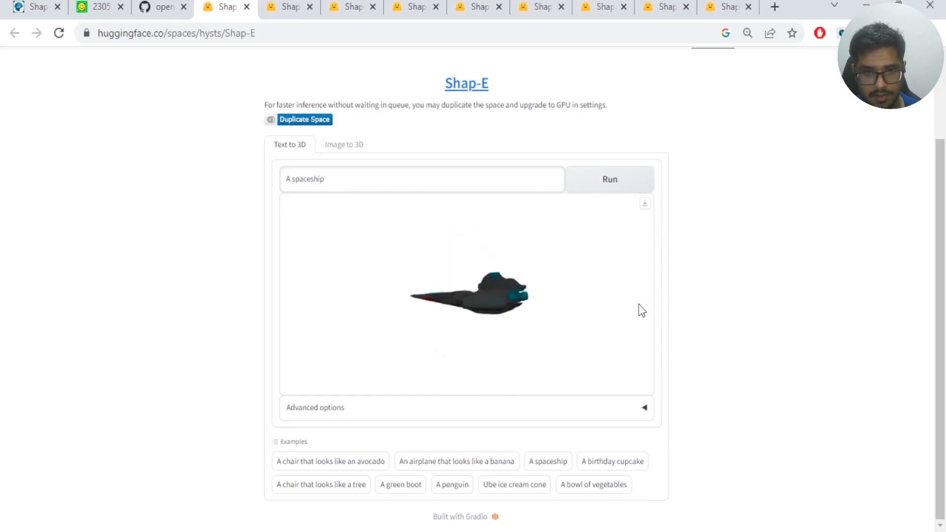
Step: Load the 'A chair that looks like a tree' and 'Ube ice cream cone' example prompts
click(320, 484)
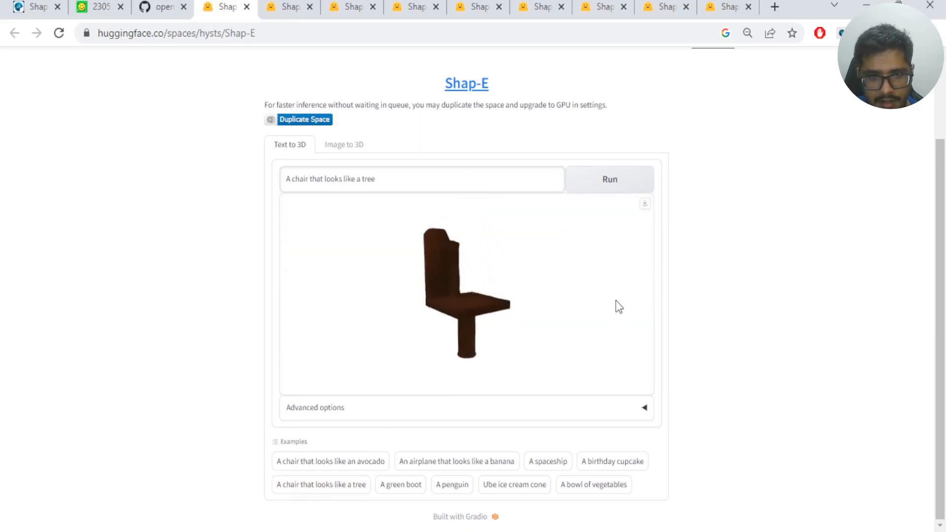
click(514, 485)
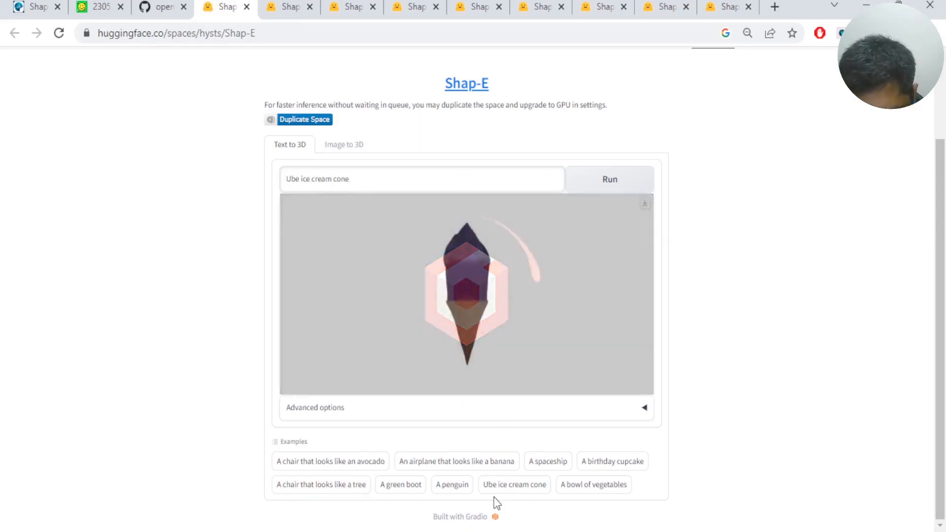
click(331, 462)
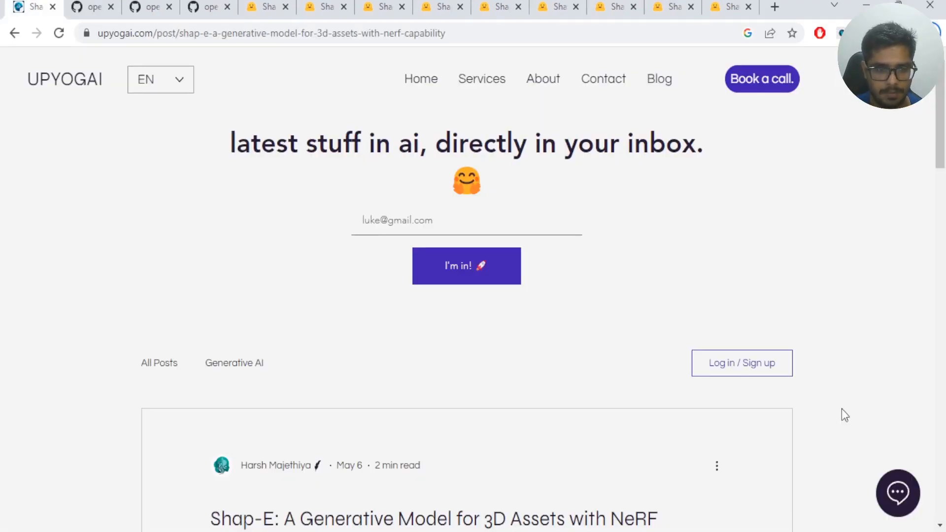
Step: Scroll to the UpYogAI Shap-E article's opening paragraphs, then switch to the arXiv paper
scroll(down, 3)
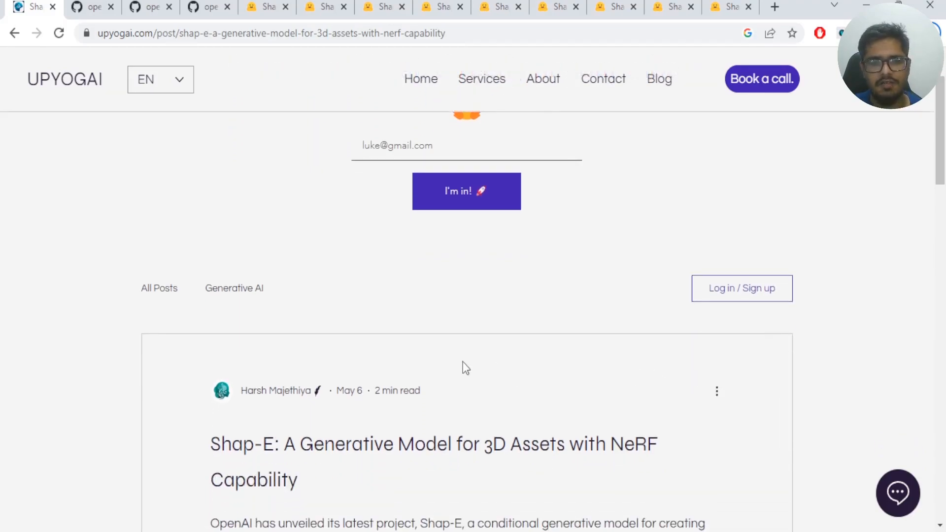
scroll(down, 3)
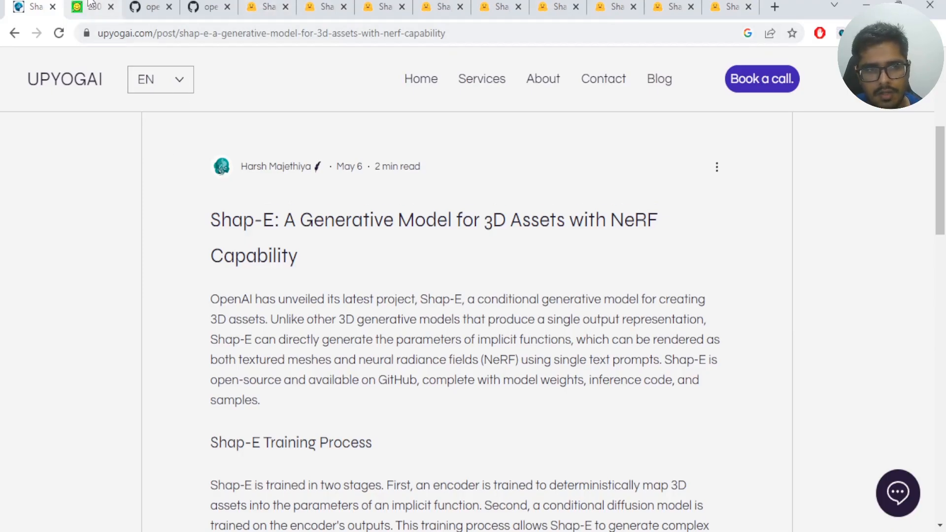
click(86, 8)
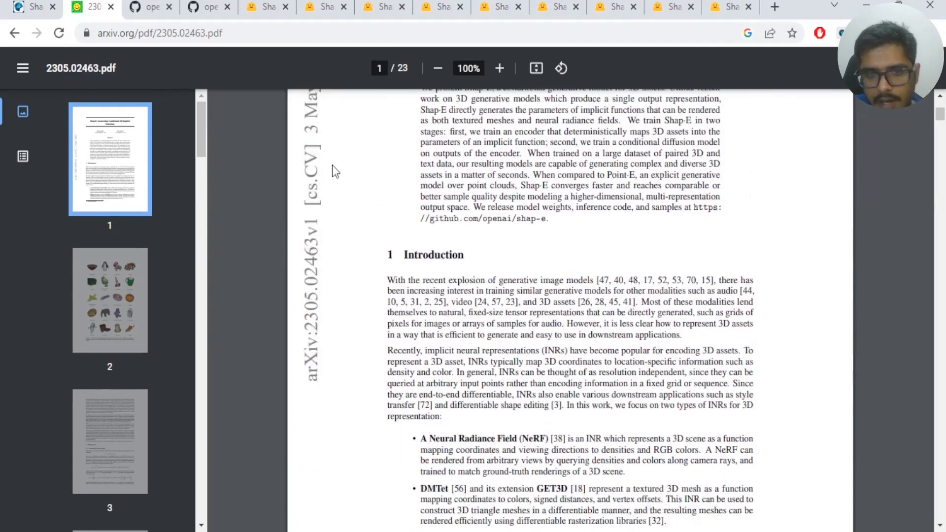
Step: Scroll past the abstract to the Introduction's NeRF and DMTet bullet points
scroll(down, 3)
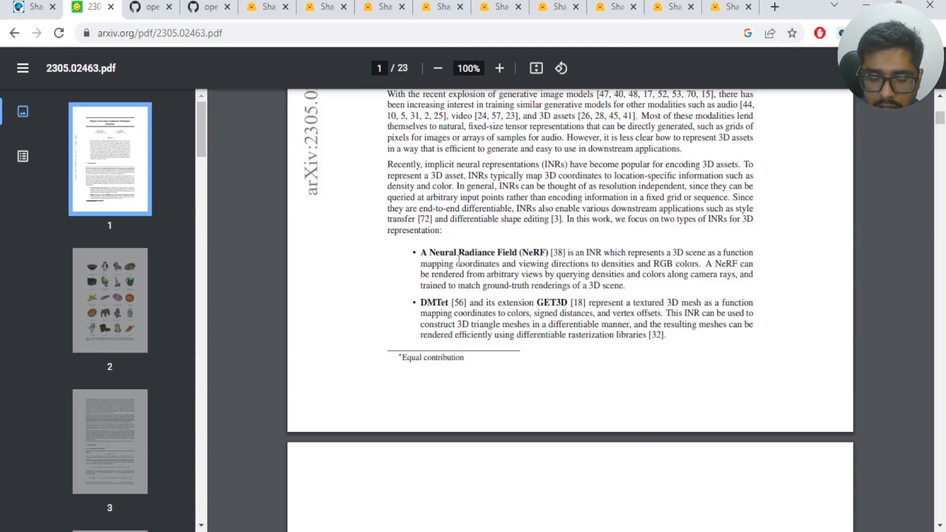
mouse_move(502, 243)
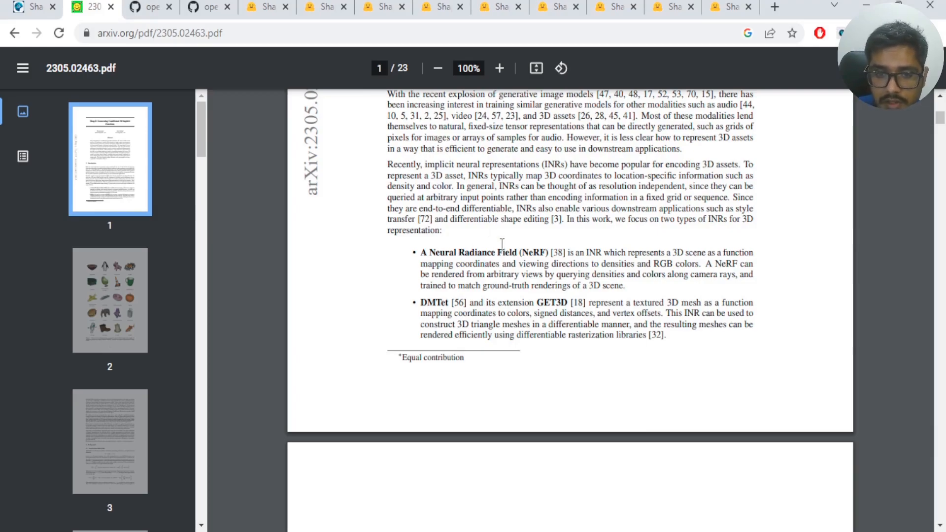
Step: Scroll to page 2 and through Figure 1's text-conditional mesh gallery and caption
scroll(down, 3)
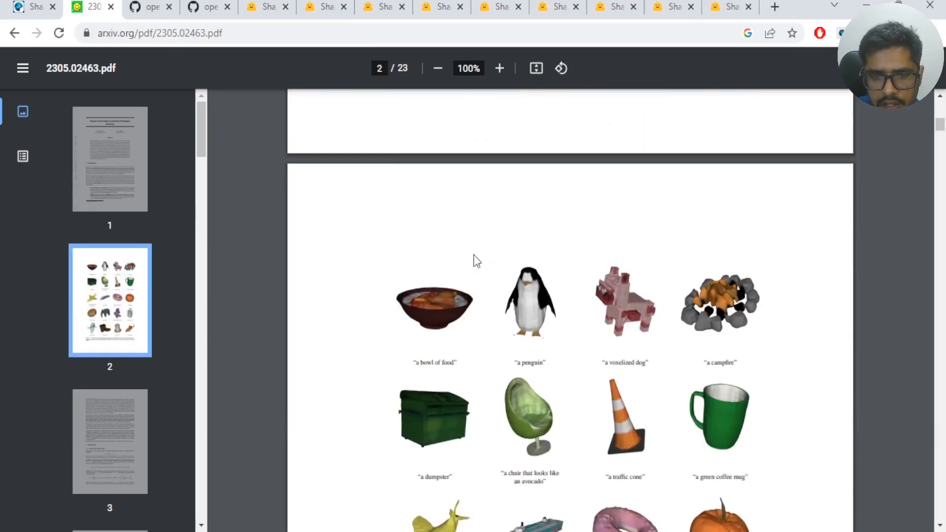
scroll(down, 3)
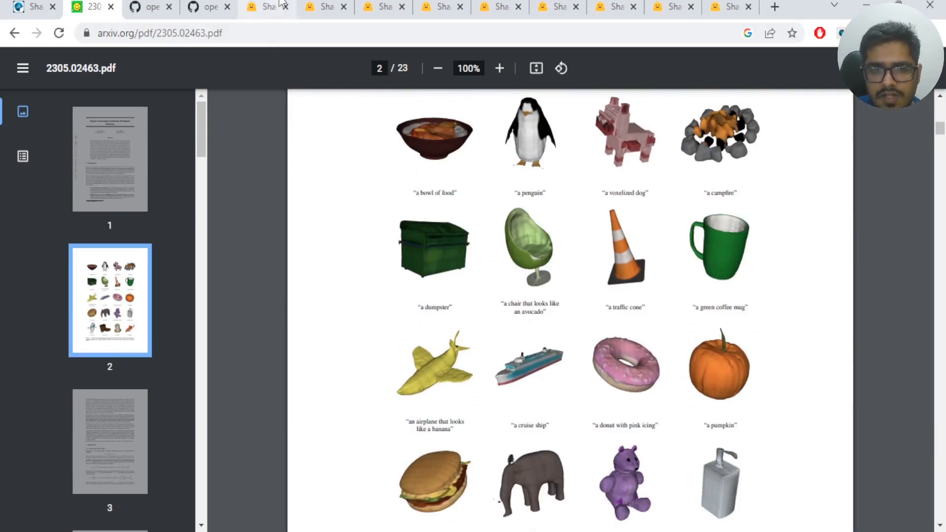
mouse_move(303, 238)
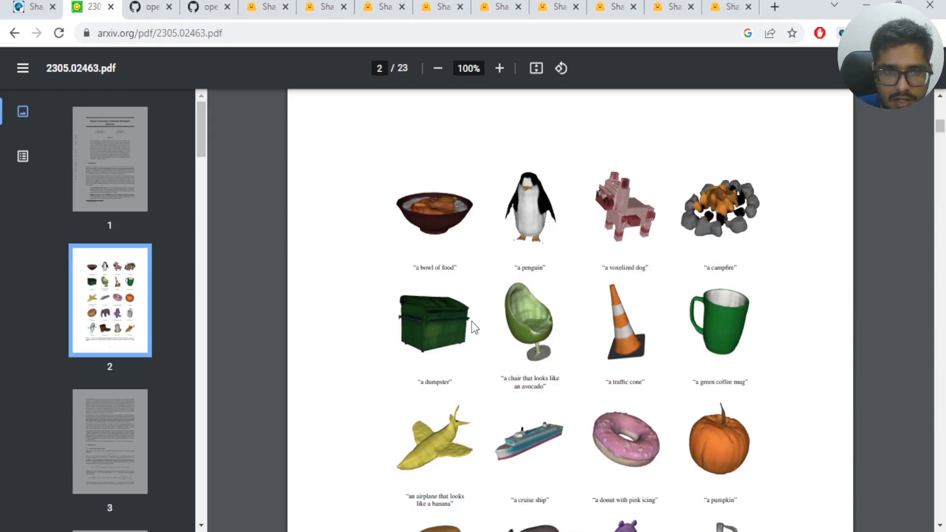
scroll(down, 3)
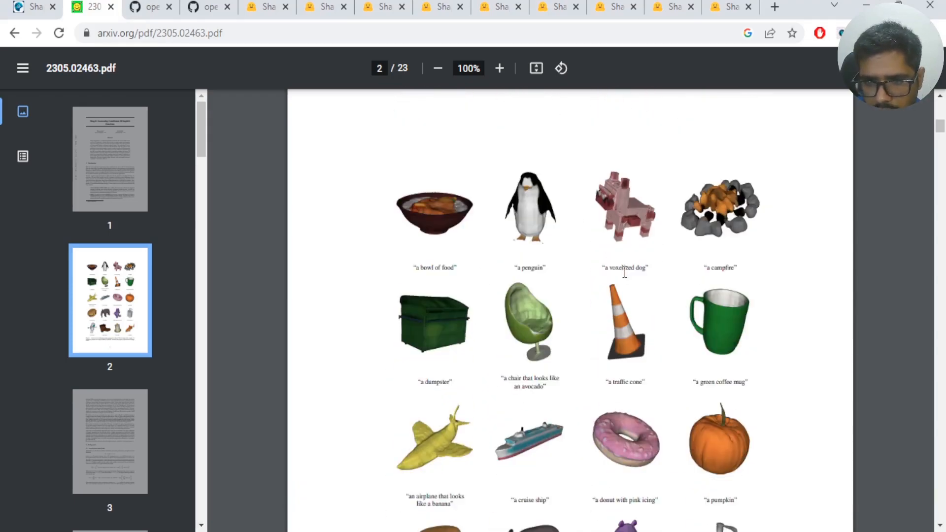
mouse_move(715, 267)
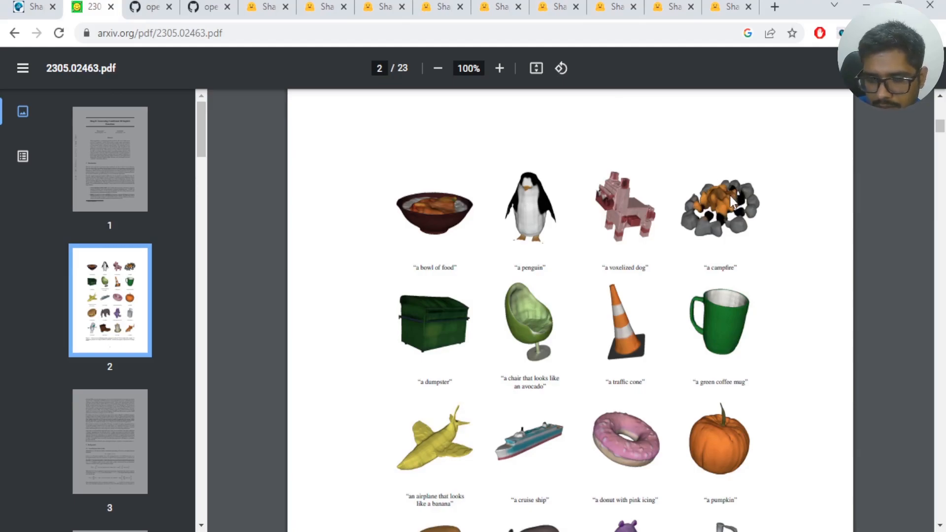
scroll(down, 3)
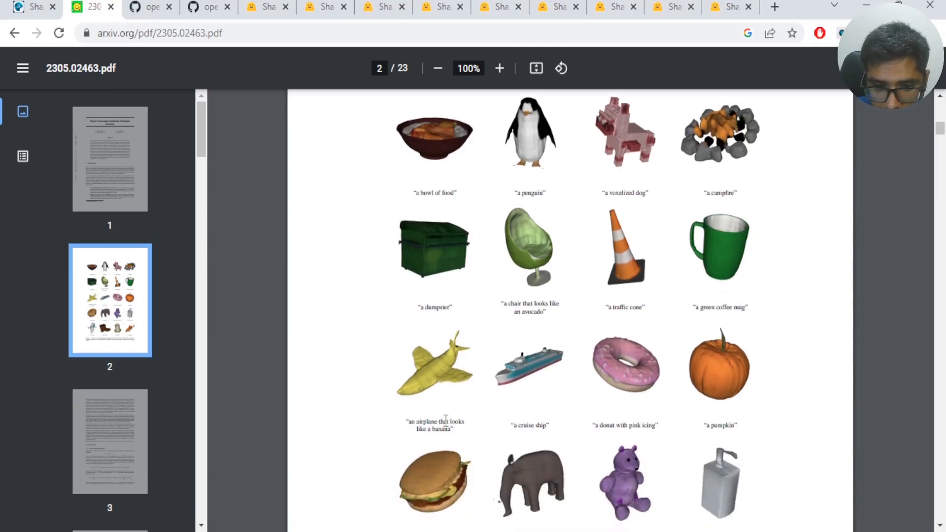
scroll(down, 3)
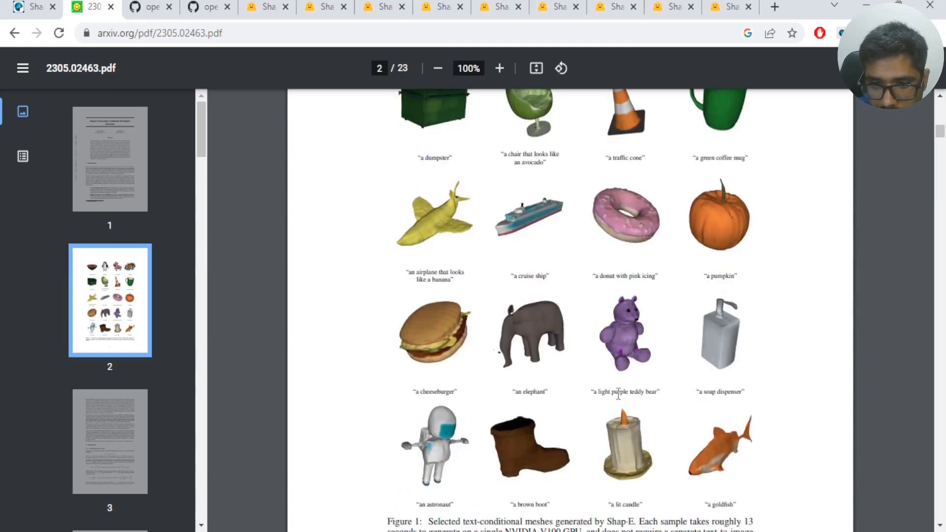
scroll(down, 3)
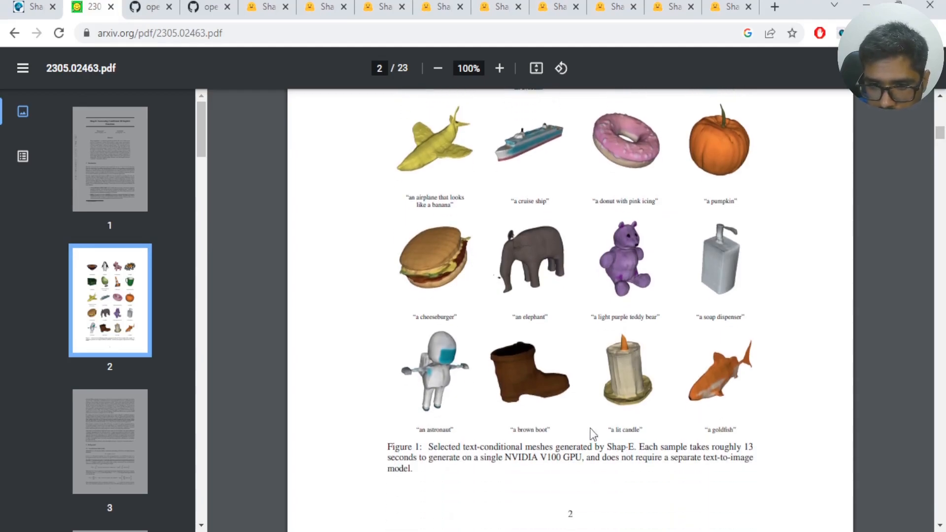
mouse_move(538, 393)
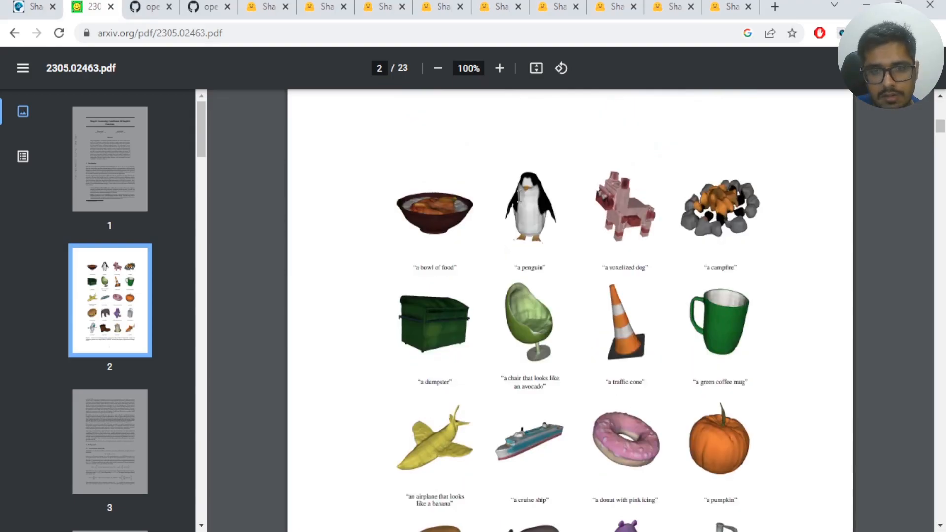
Step: Scroll to page 9 showing Figure 3's reconstructions and the STF fine-tuning loss
scroll(down, 3)
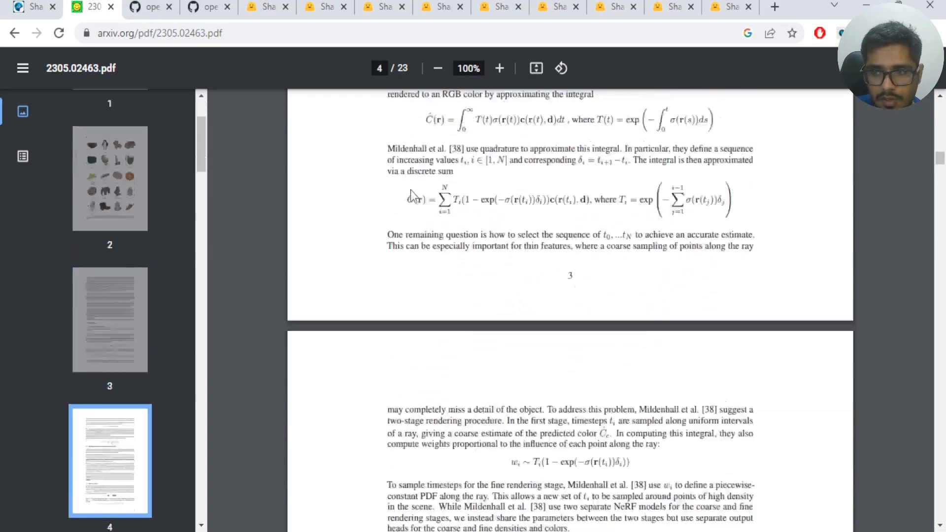
scroll(down, 3)
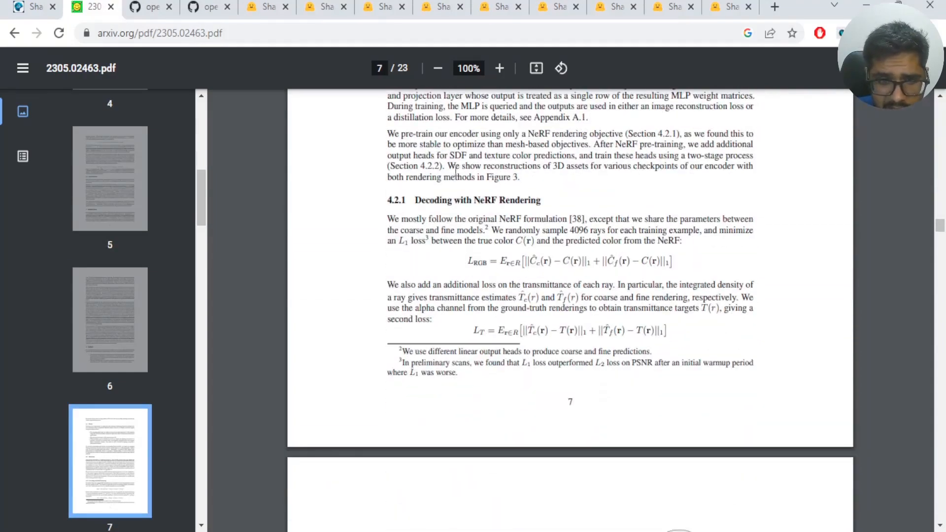
scroll(down, 3)
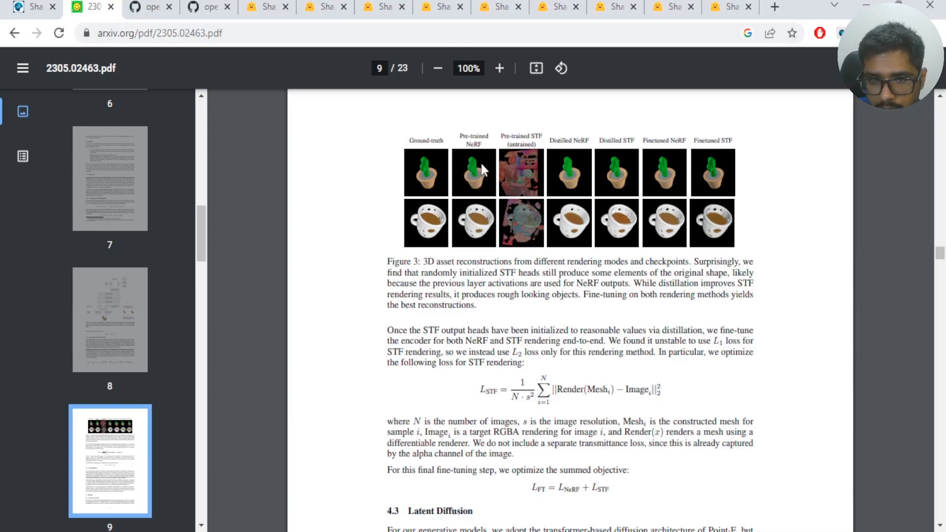
mouse_move(430, 186)
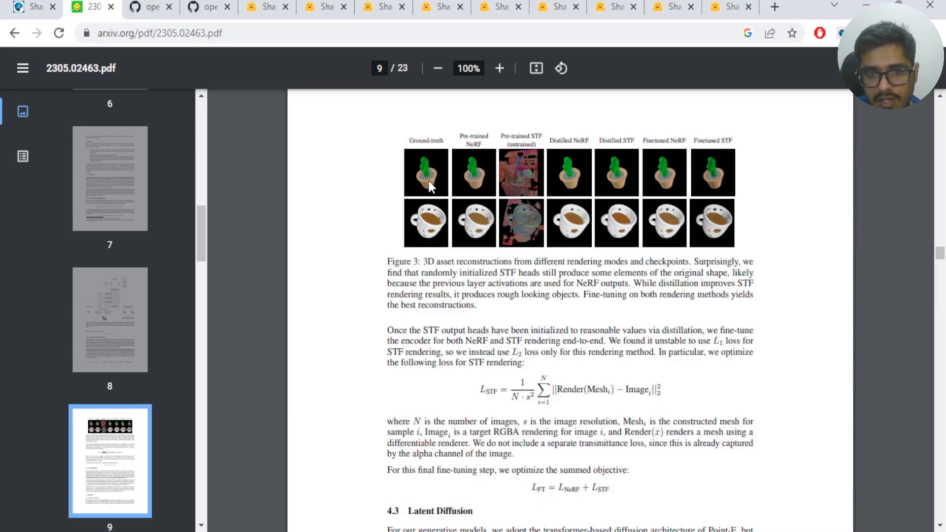
mouse_move(566, 167)
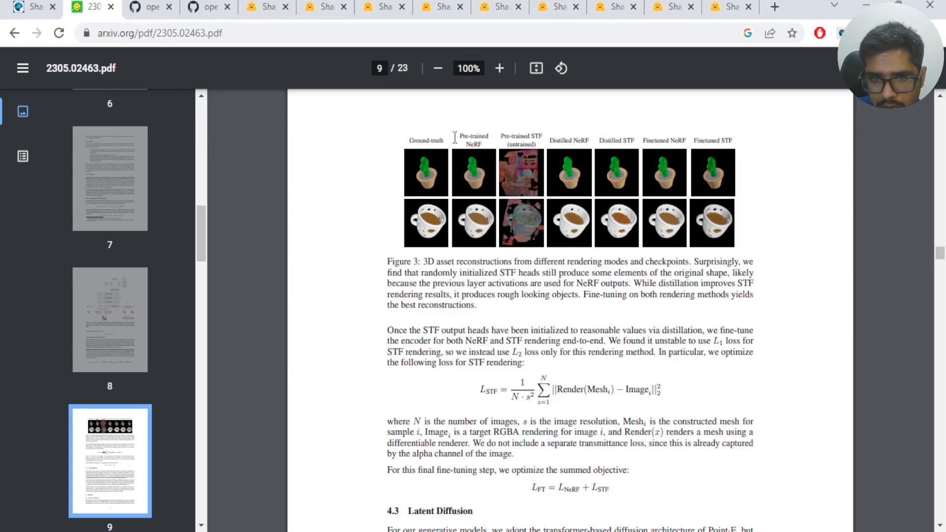
mouse_move(619, 145)
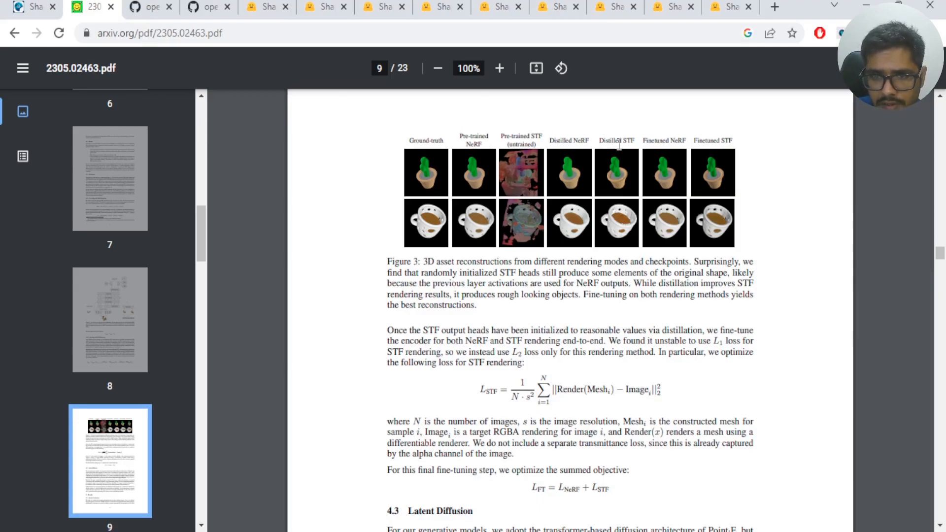
mouse_move(666, 178)
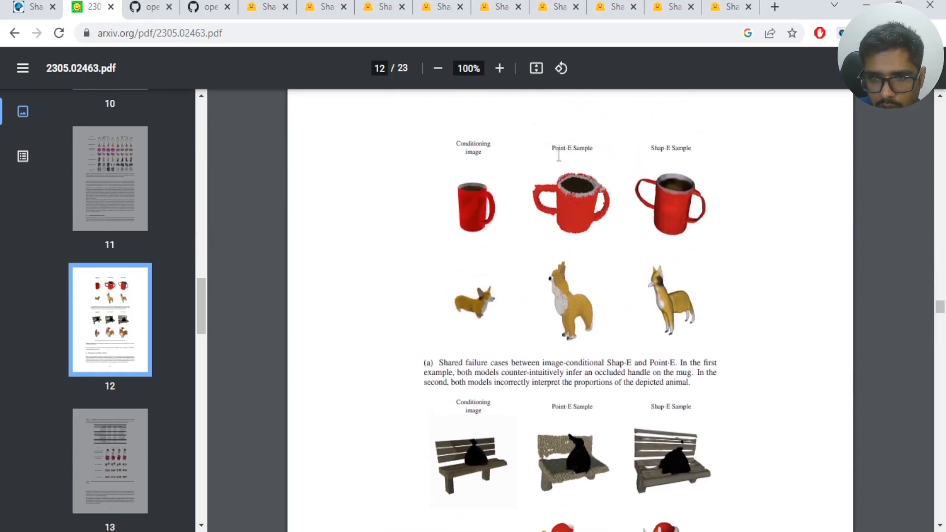
mouse_move(462, 176)
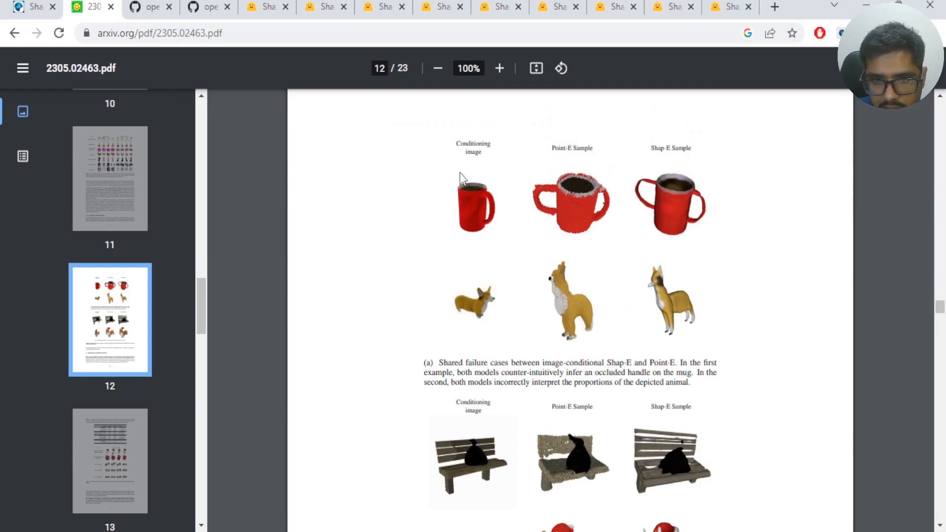
mouse_move(579, 148)
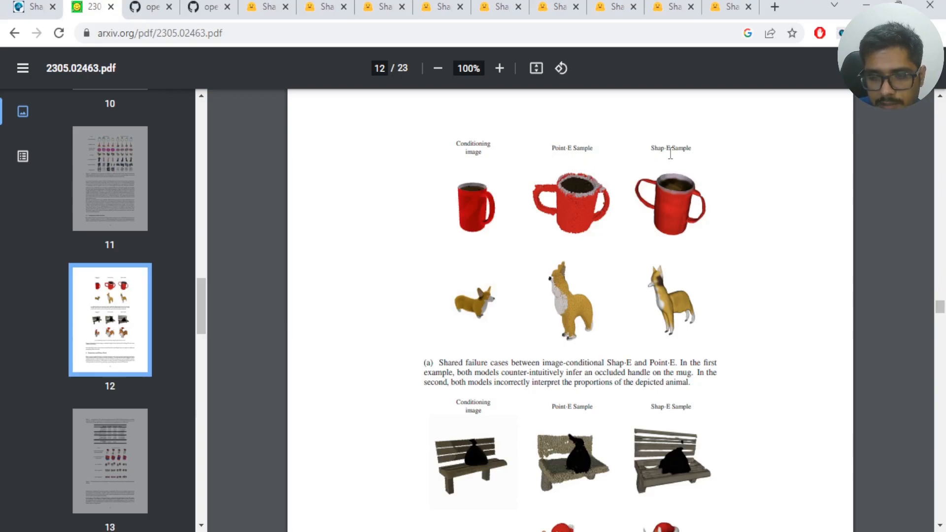
mouse_move(474, 270)
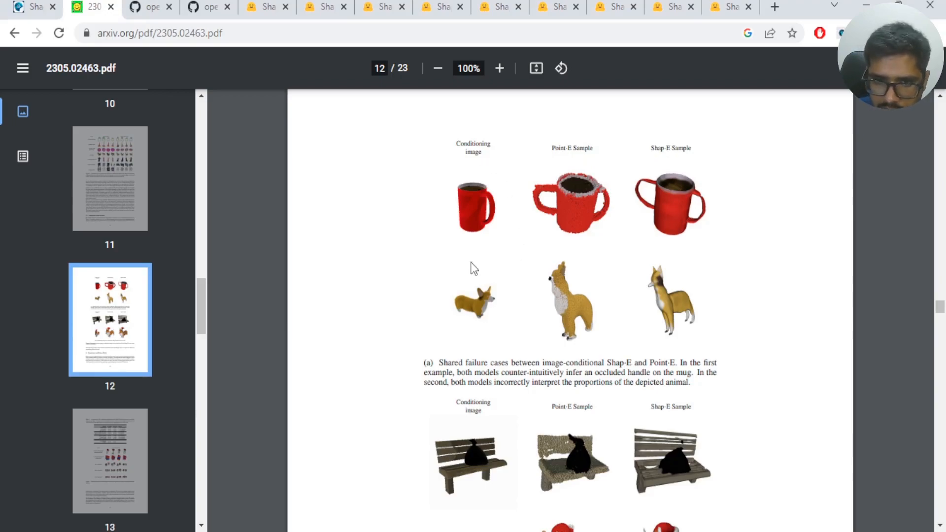
mouse_move(570, 191)
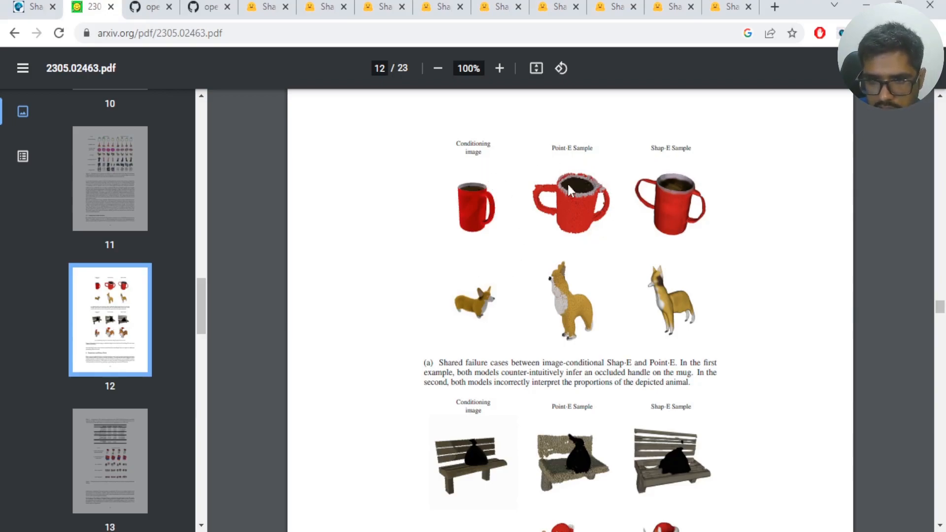
mouse_move(676, 242)
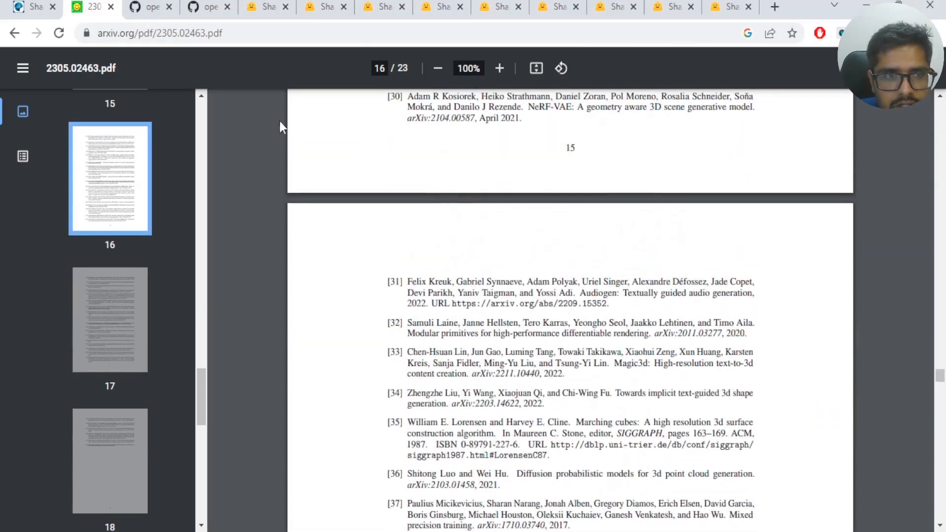
Step: Scroll the Shap-E GitHub README to Usage and highlight the encode_model.ipynb description
click(152, 7)
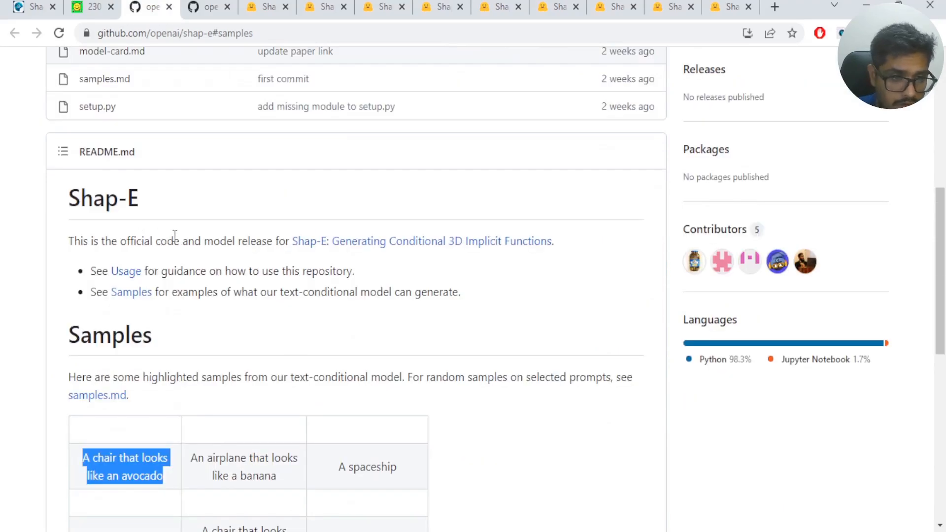
scroll(down, 3)
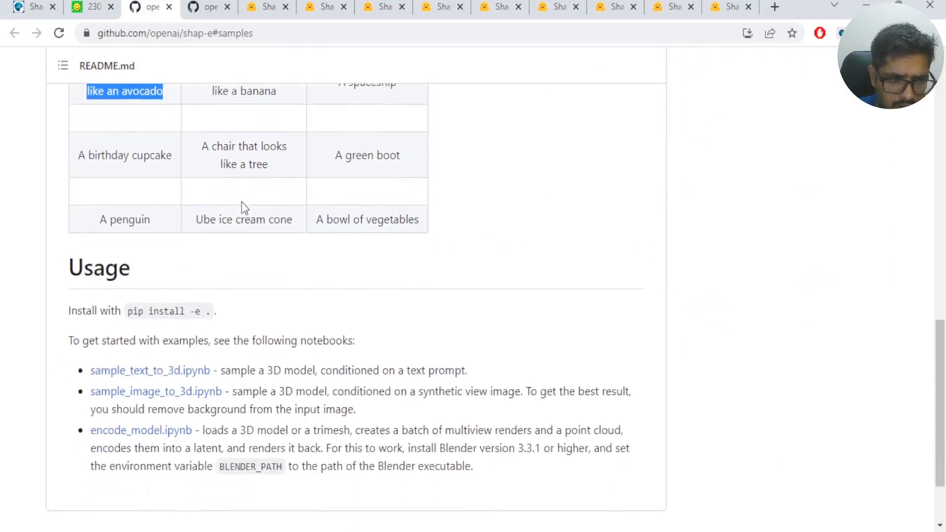
scroll(down, 3)
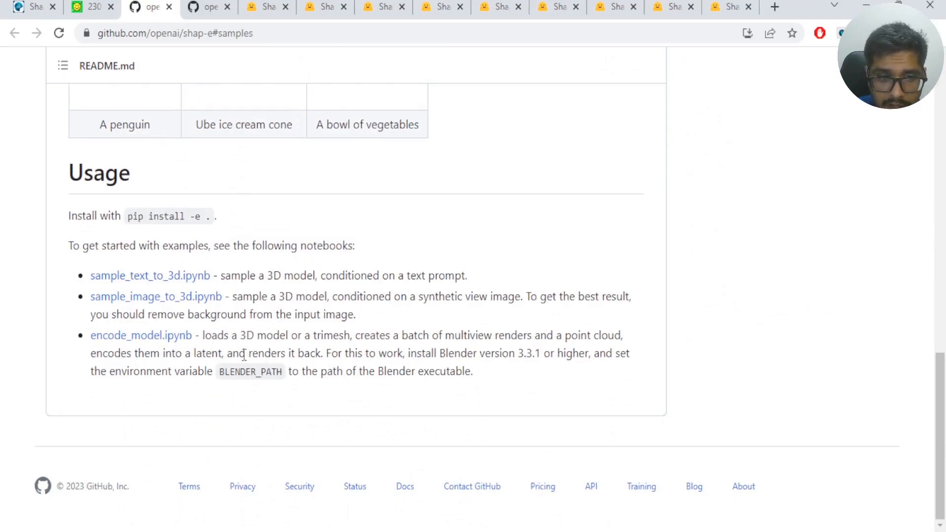
drag(209, 335, 474, 371)
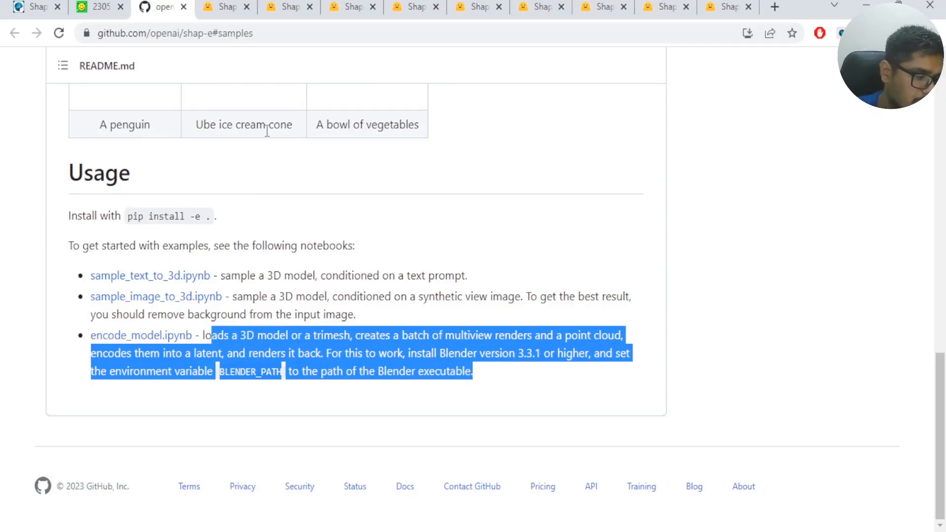
mouse_move(285, 24)
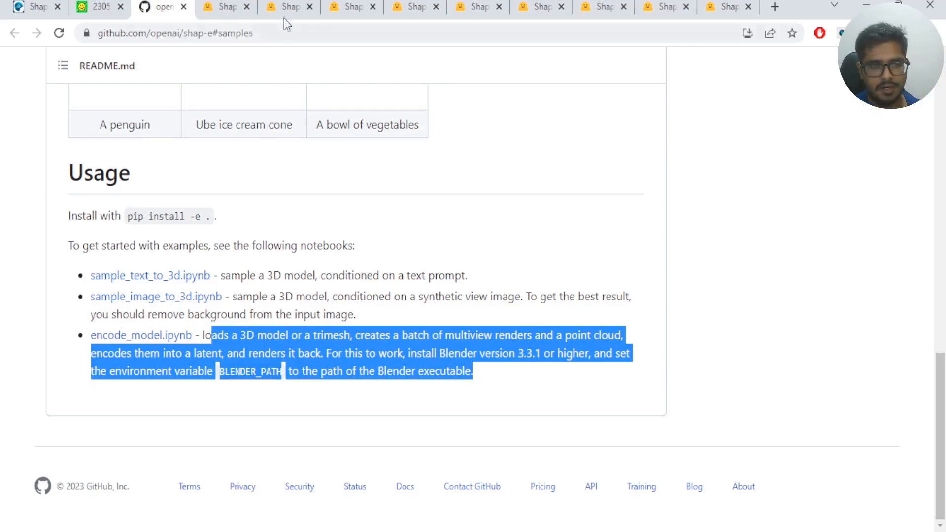
Step: Return to the Shap-E Space and rotate the dolphin mesh to a side profile
click(226, 7)
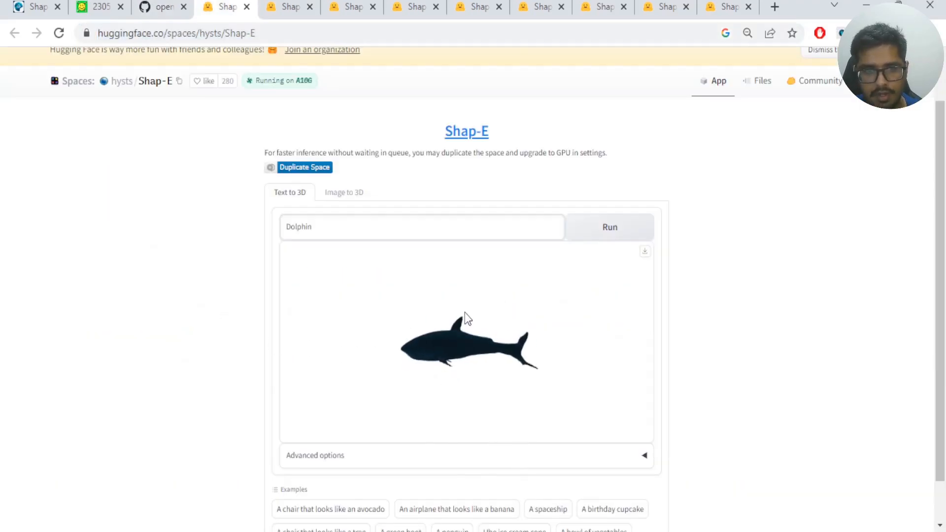
mouse_move(467, 336)
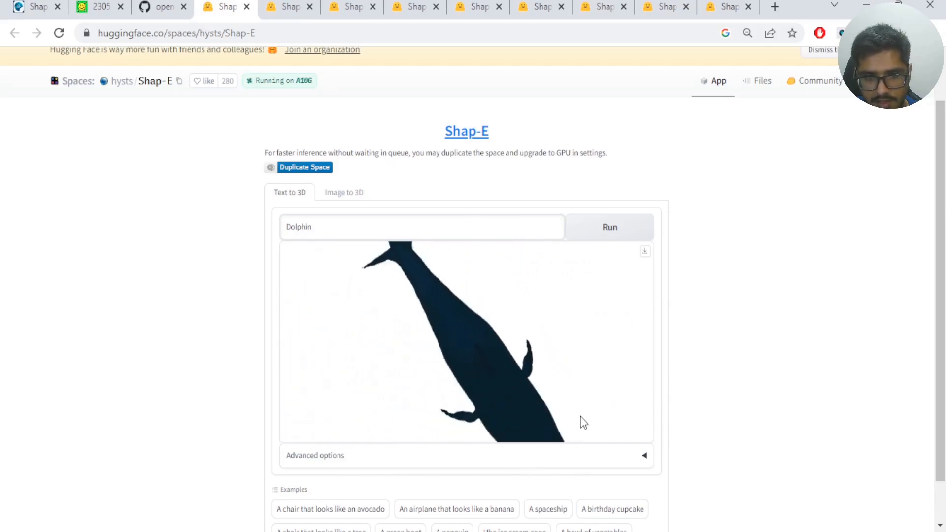
drag(579, 422, 543, 356)
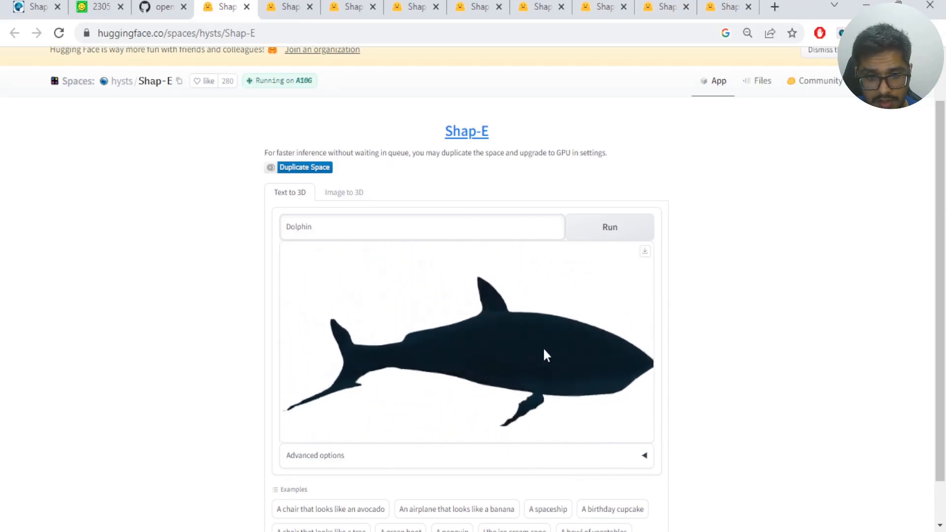
drag(543, 352, 431, 342)
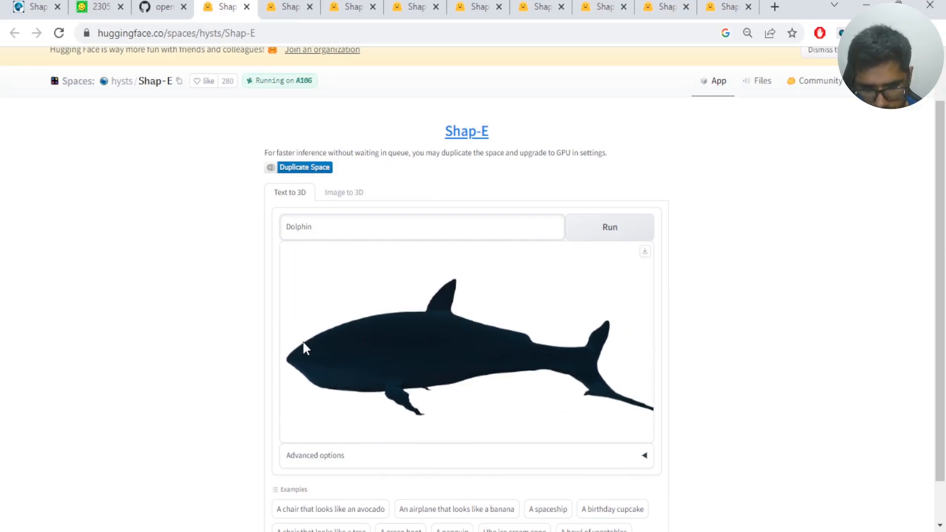
mouse_move(282, 366)
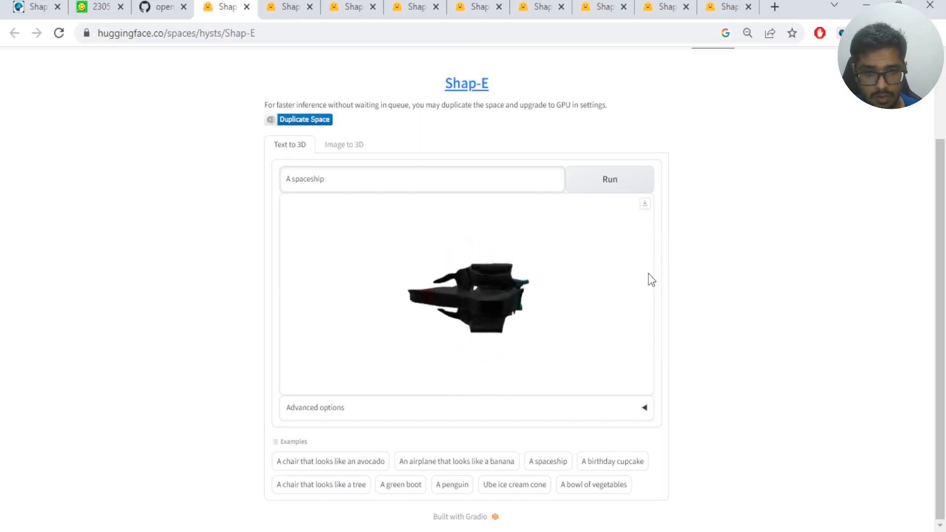
Step: Try the green boot, tree chair, birthday cupcake and ube ice cream cone example prompts
click(401, 485)
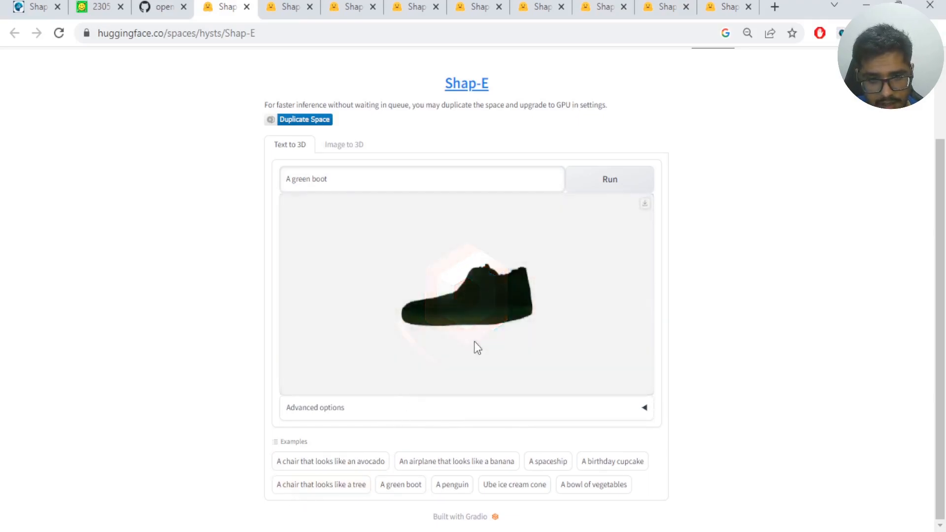
click(321, 485)
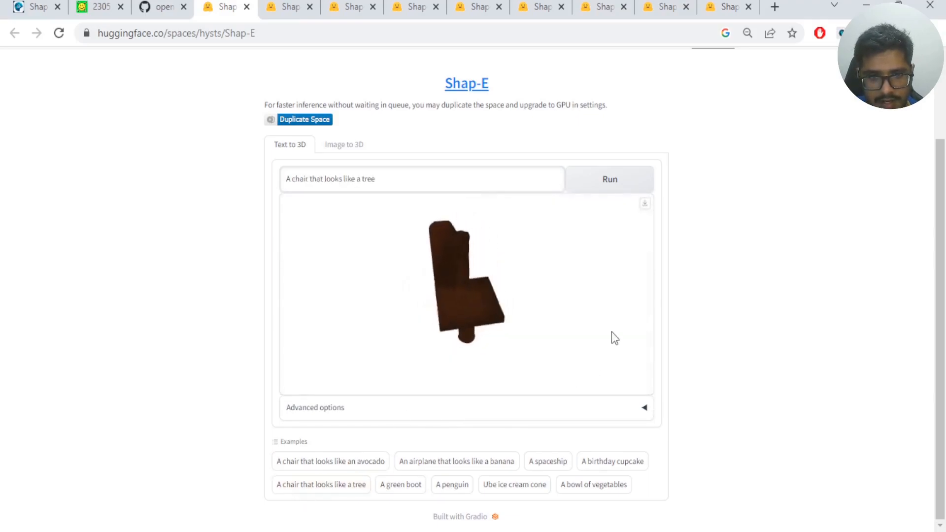
click(612, 461)
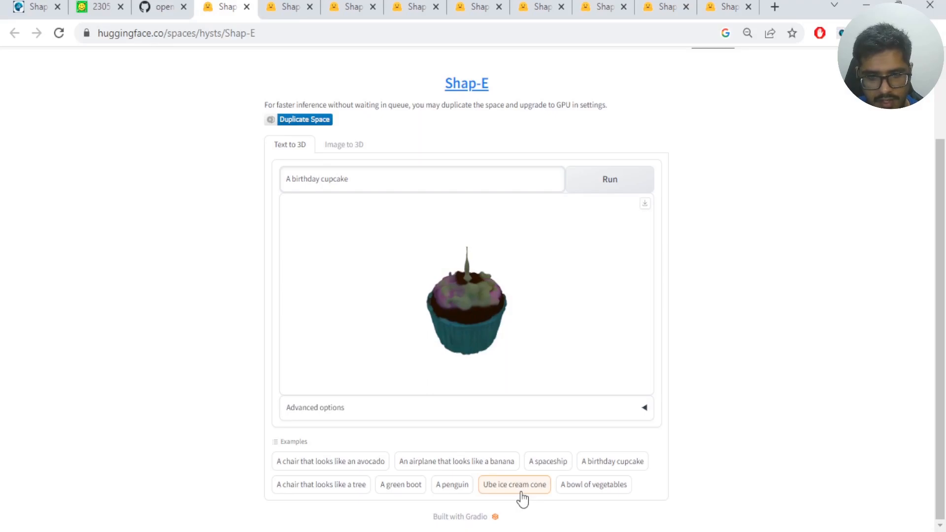
click(514, 485)
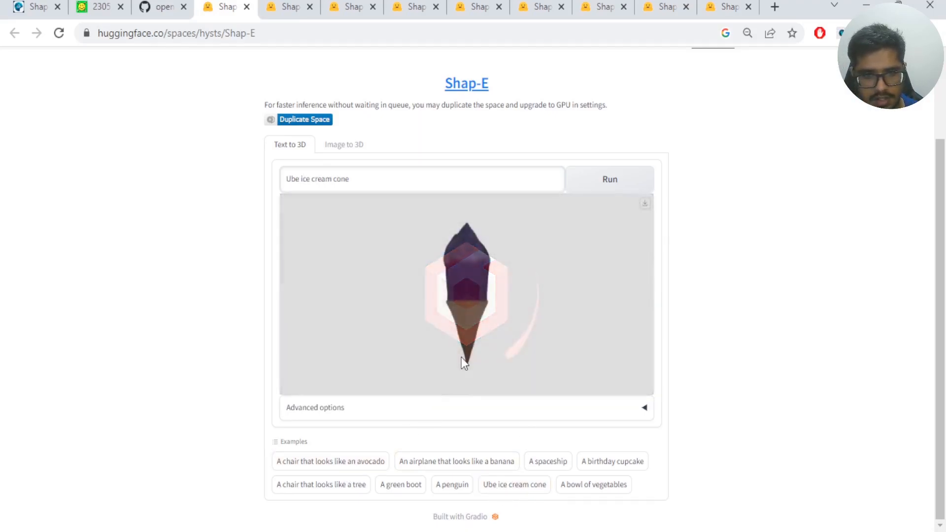
click(331, 461)
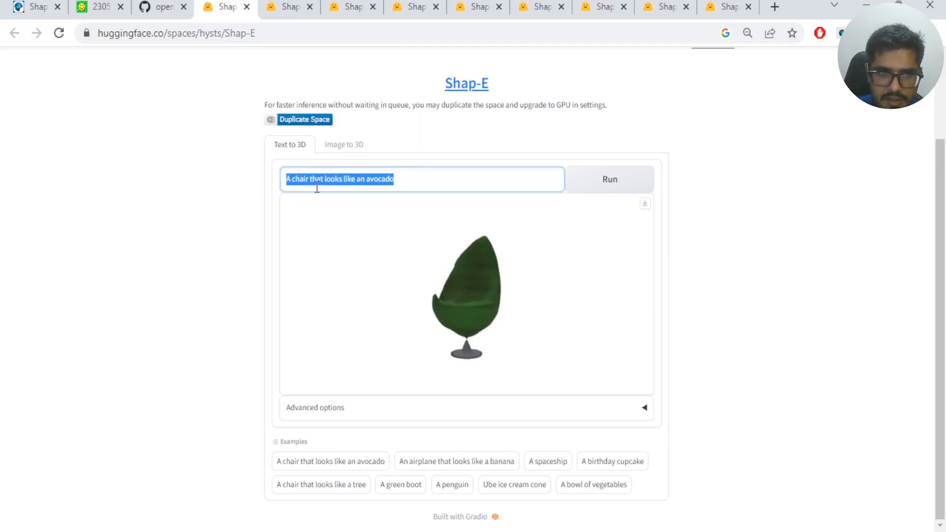
Step: Open the Image to 3D tab, then the session with the black 'car' model
click(344, 144)
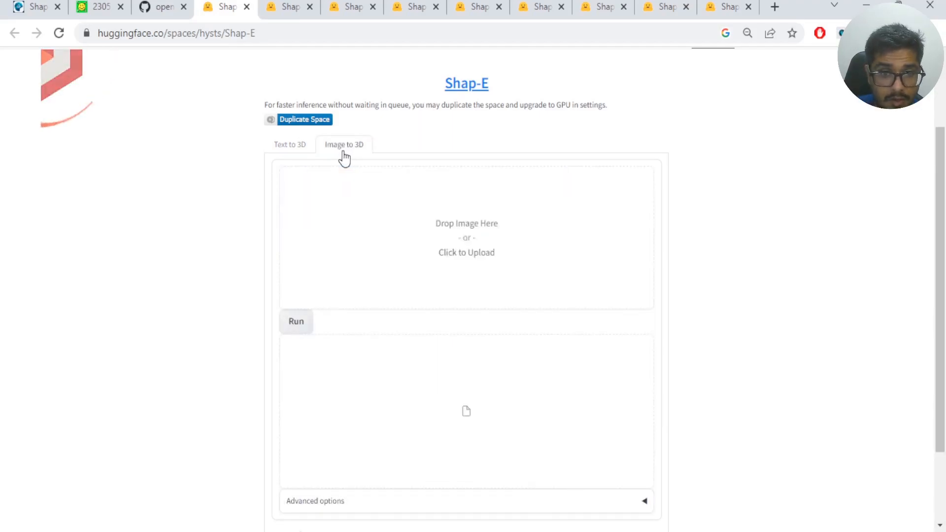
mouse_move(413, 230)
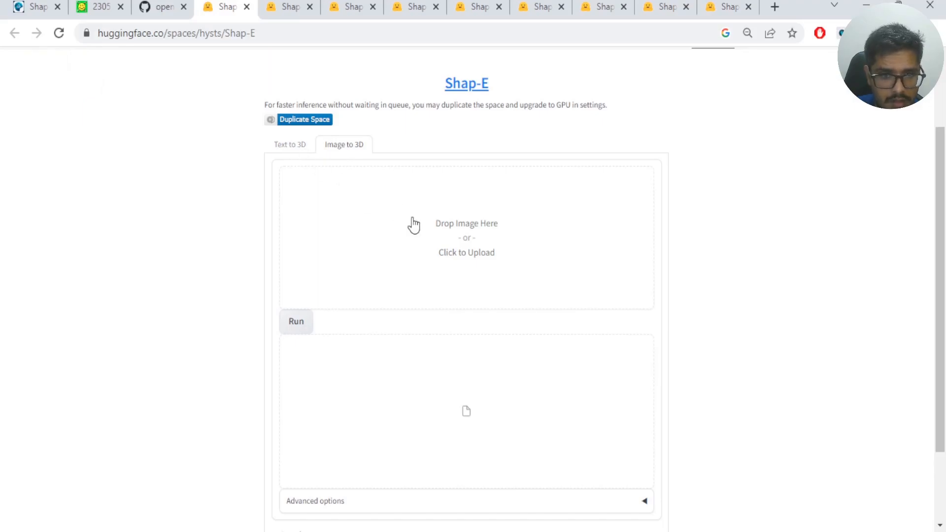
mouse_move(442, 249)
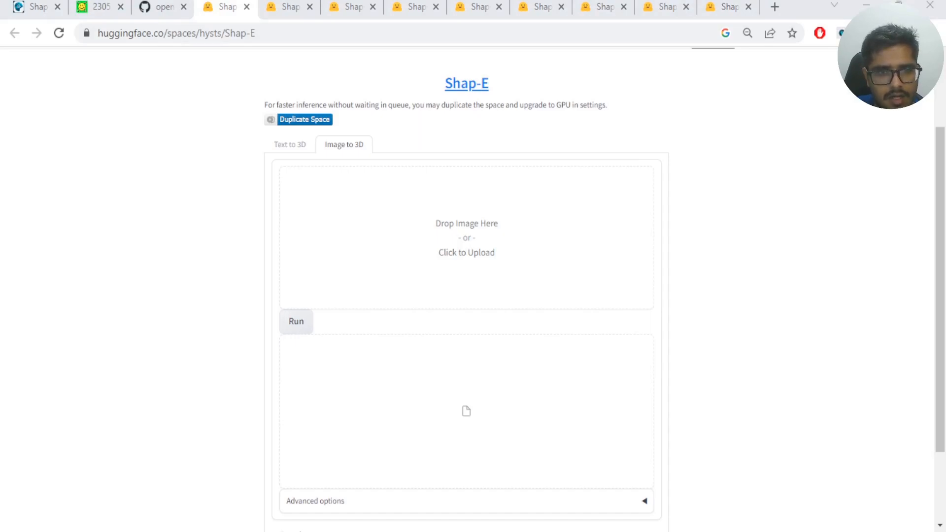
click(467, 253)
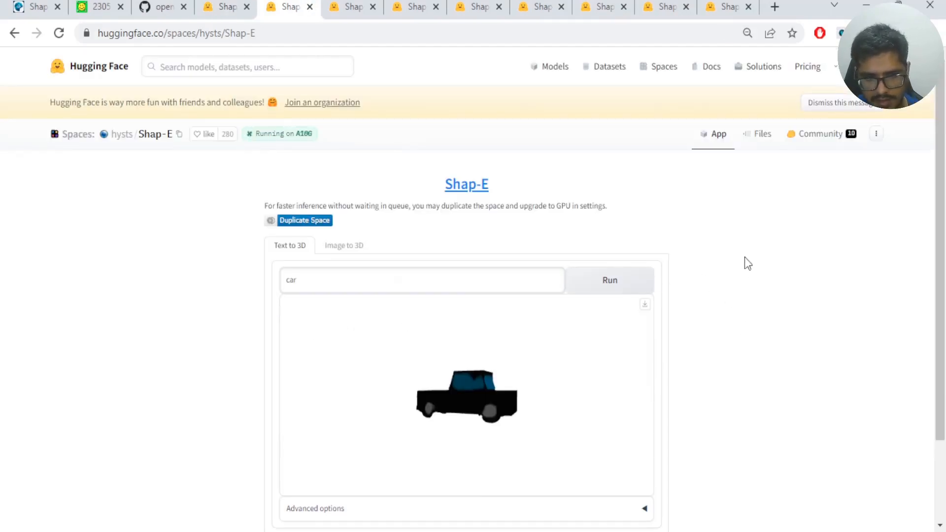
Step: Scroll down and rotate the black car model to another angle
scroll(down, 3)
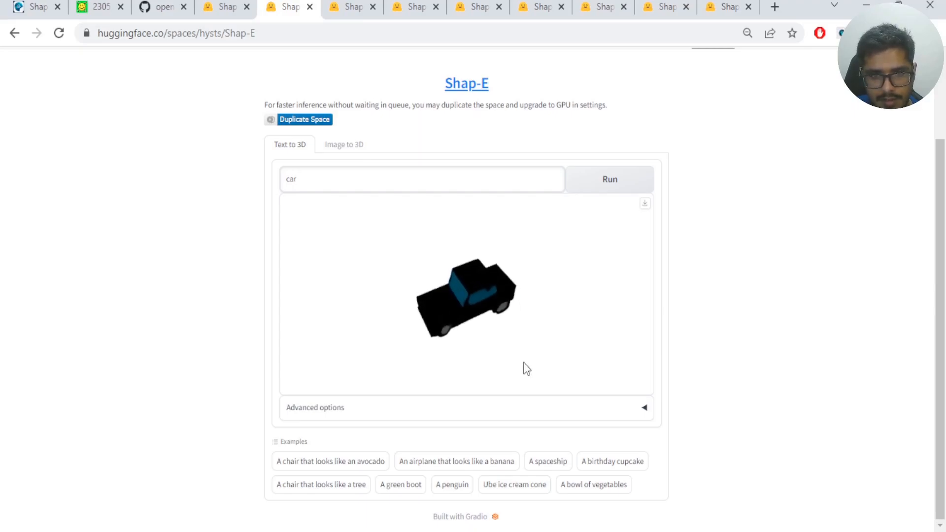
drag(525, 368, 586, 272)
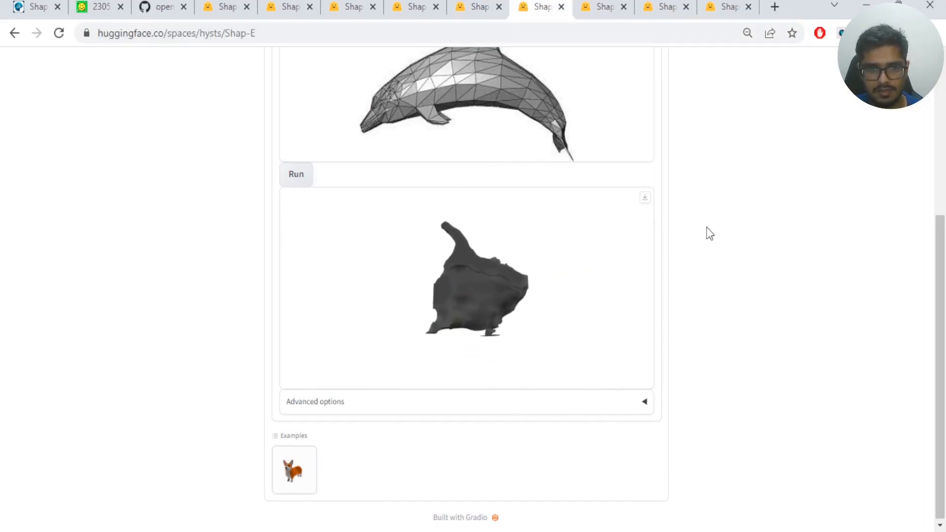
Step: Scroll up and down through the dolphin image-to-3D result in the Shap-E demo
scroll(up, 3)
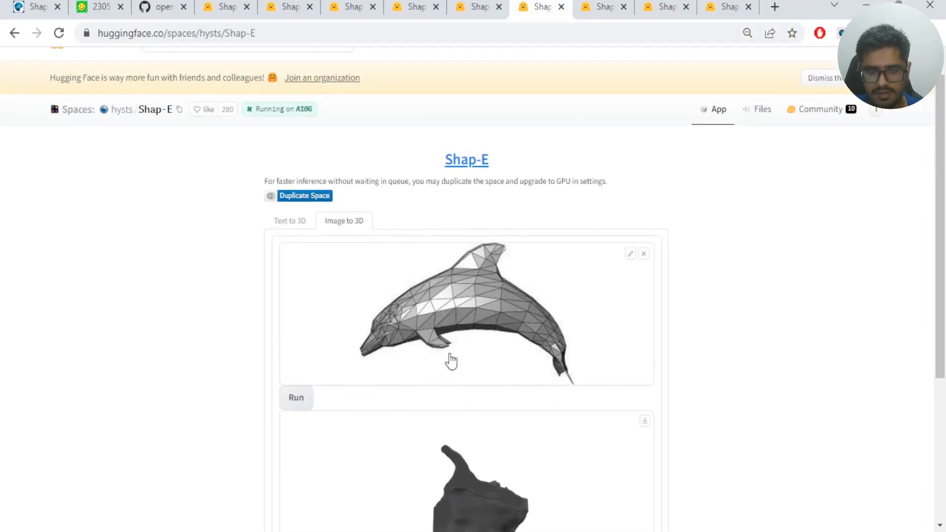
scroll(down, 3)
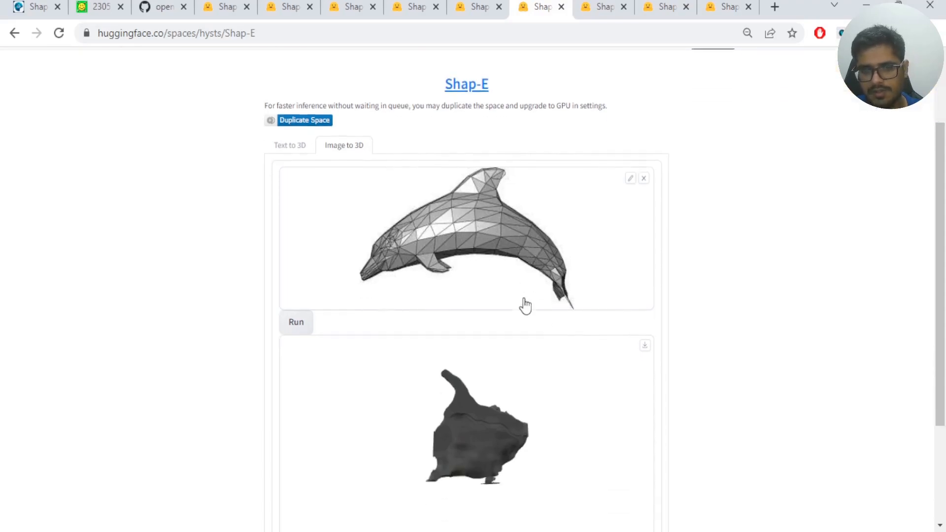
scroll(down, 3)
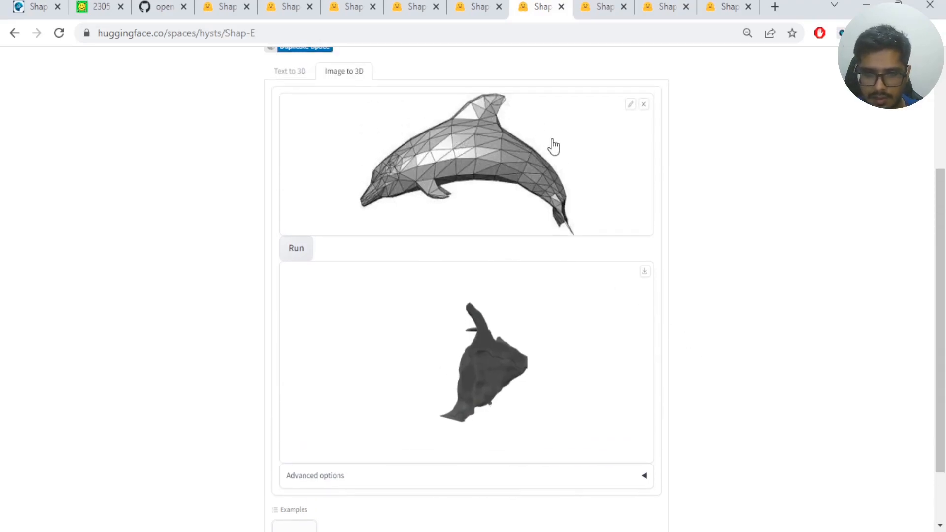
mouse_move(550, 152)
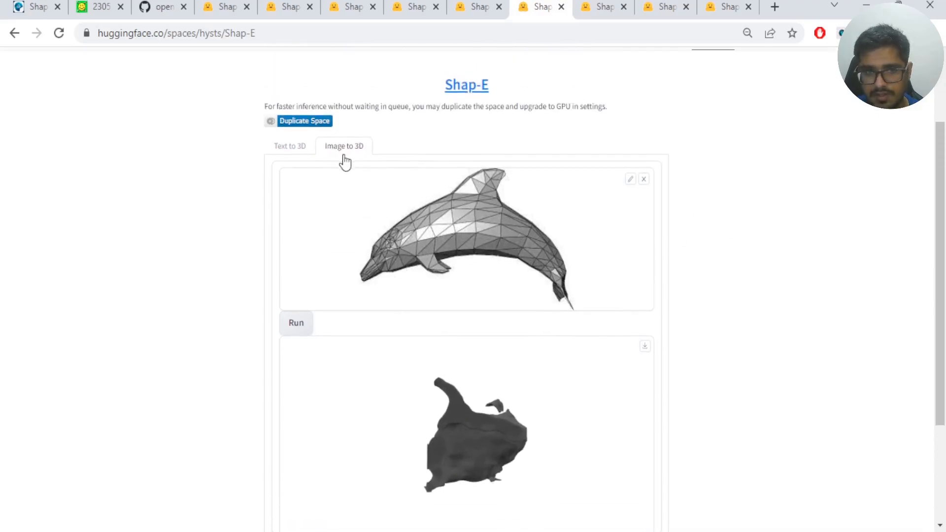
scroll(down, 3)
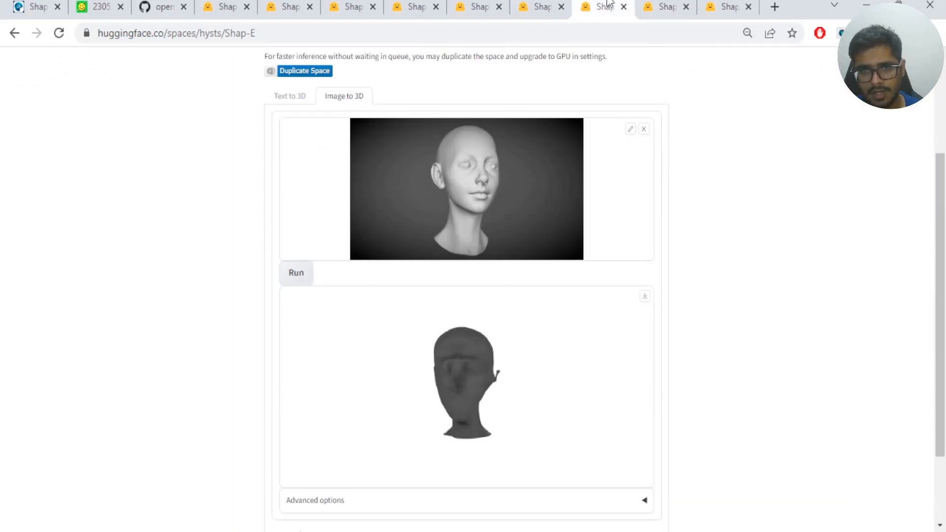
Step: Rotate the generated head mesh to view it from the front, side and profile
drag(464, 387, 543, 398)
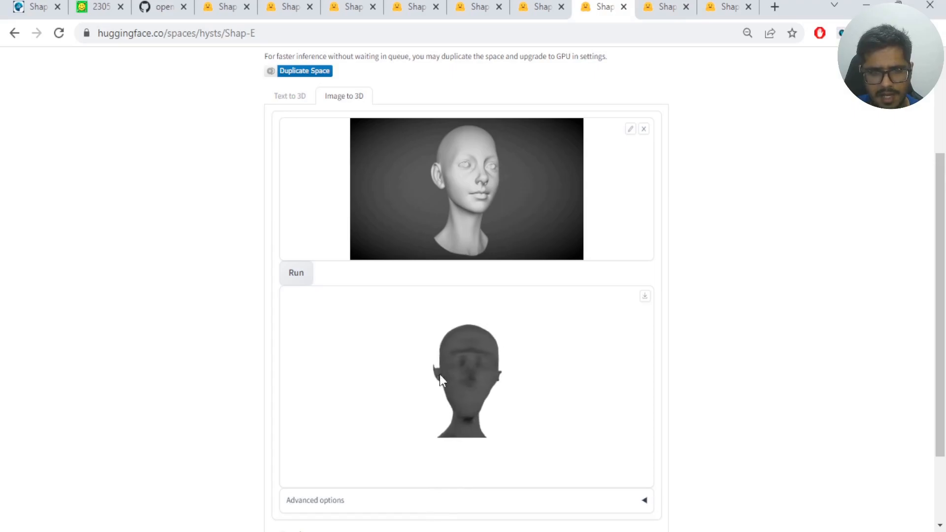
mouse_move(450, 351)
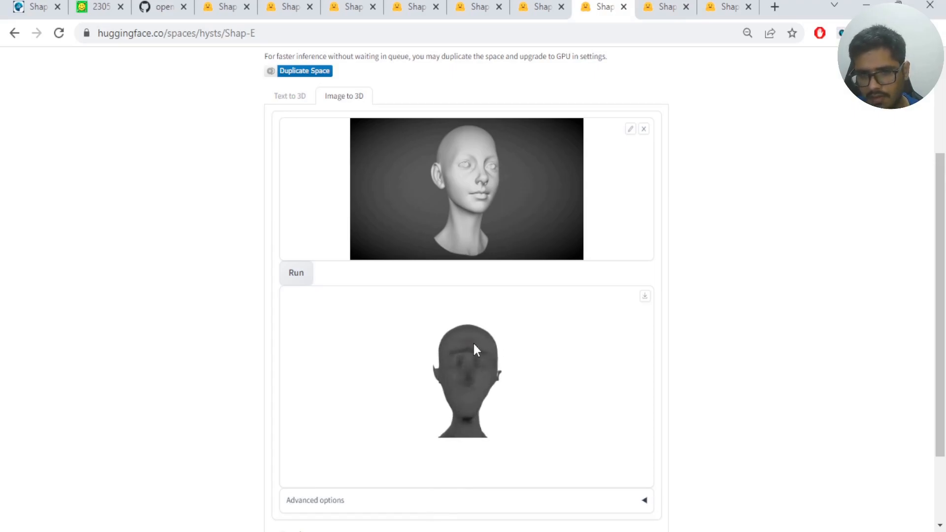
mouse_move(480, 377)
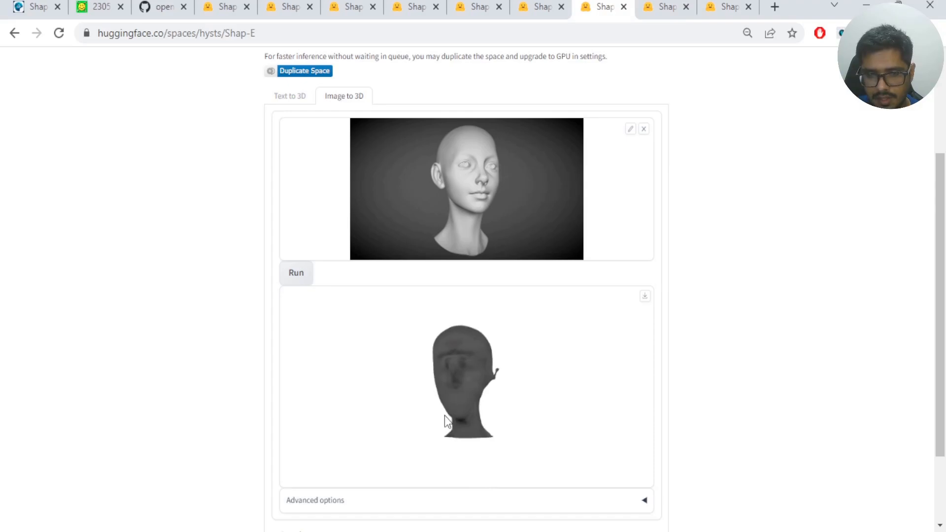
drag(447, 420, 505, 417)
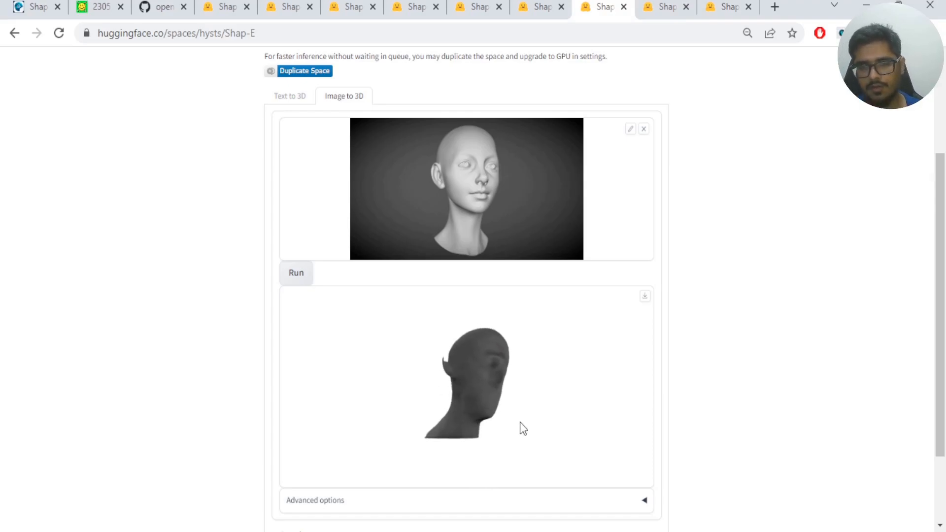
drag(519, 425, 444, 386)
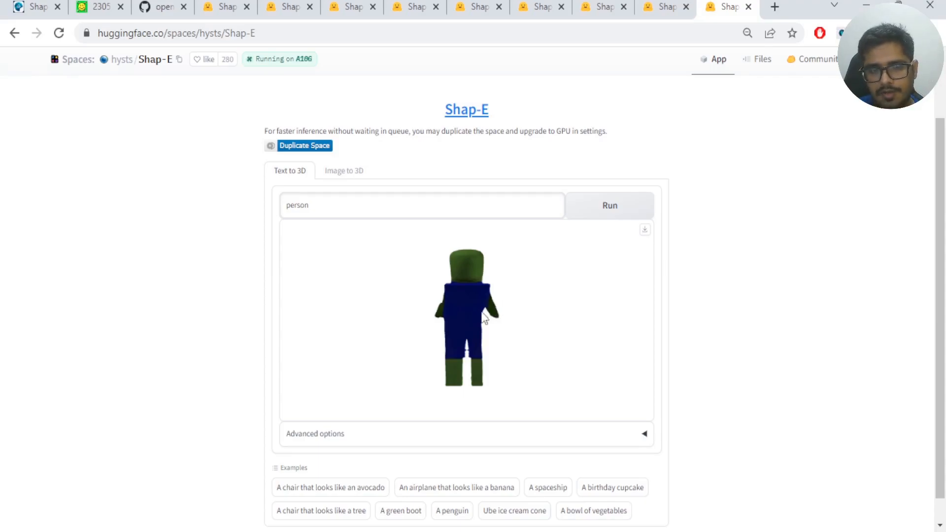
Step: Rotate the person figure, the owl's box-shaped mesh, and the avocado chair model
drag(486, 320, 503, 318)
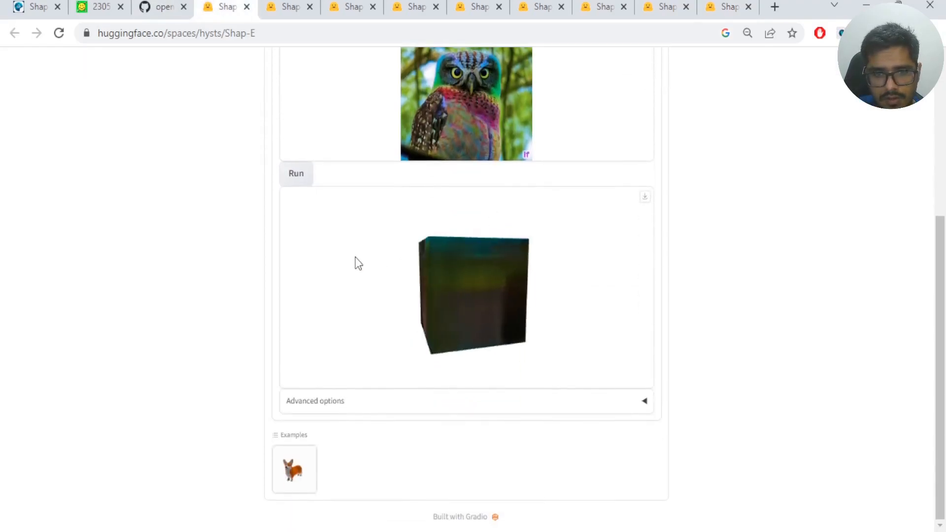
drag(359, 262, 495, 309)
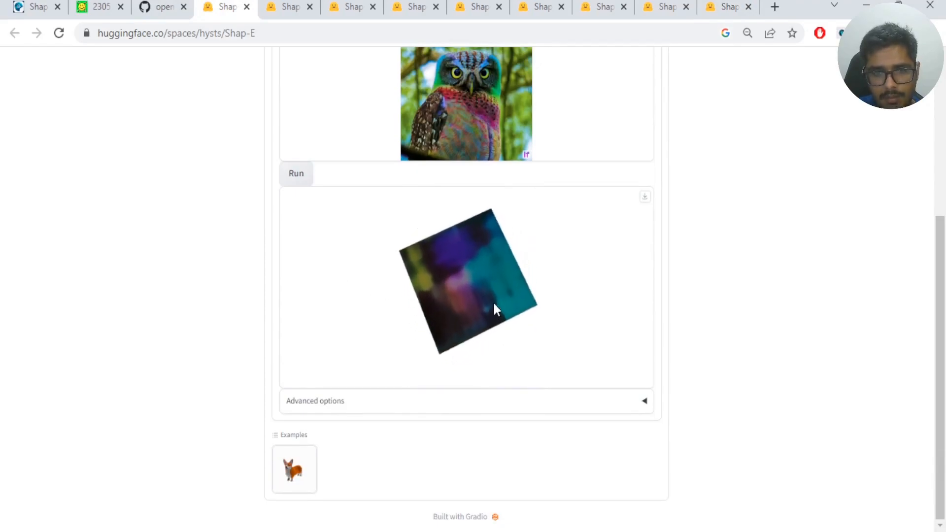
drag(495, 310, 504, 250)
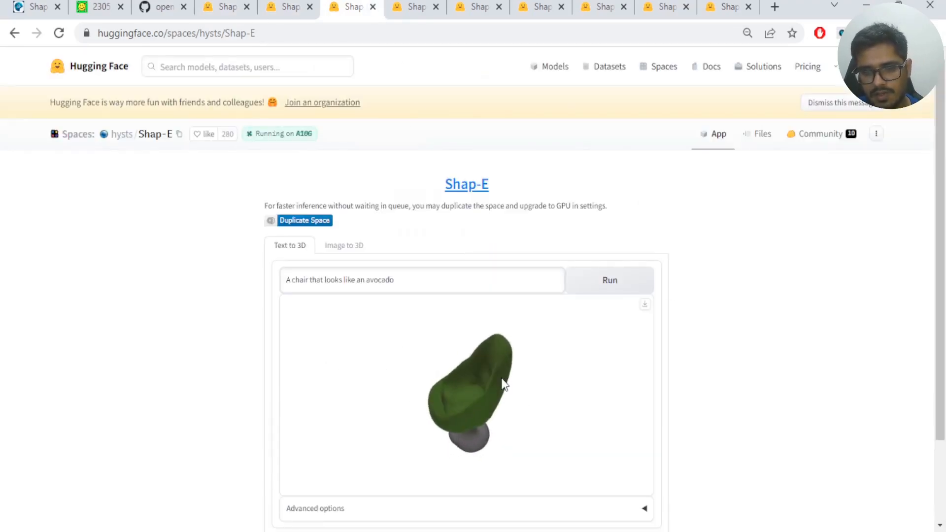
drag(504, 385, 479, 408)
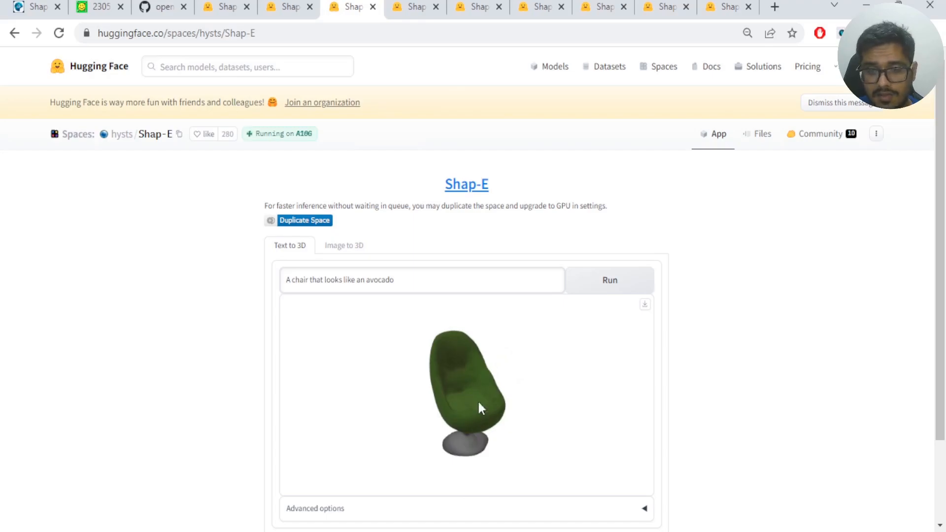